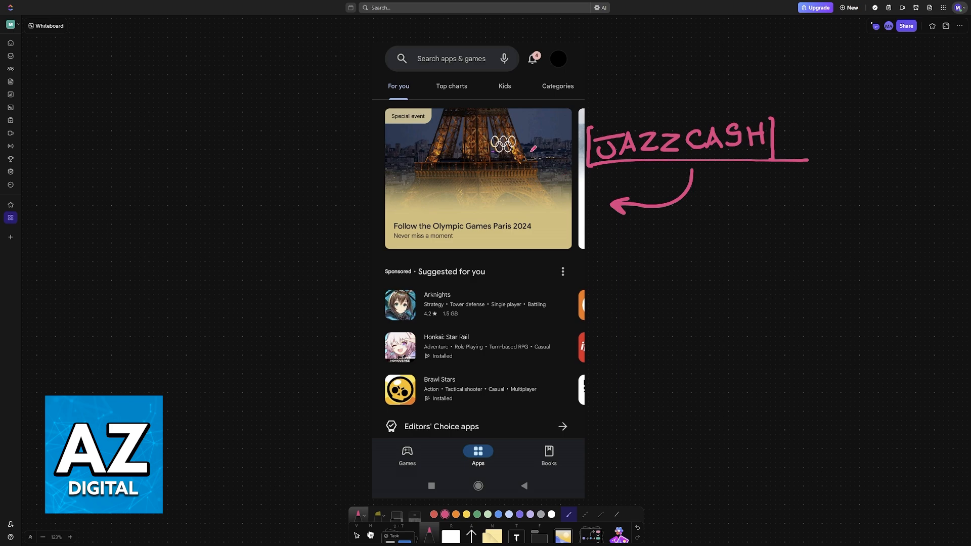
pyautogui.moveTo(554, 79)
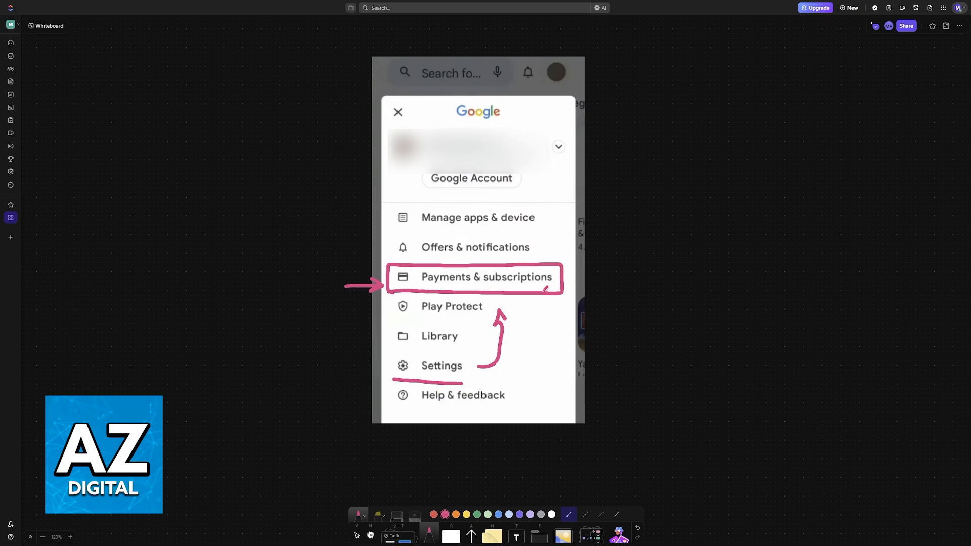
# Mark Payment methods with a box and arrow, then show the Payment methods screenshot.
pyautogui.click(475, 277)
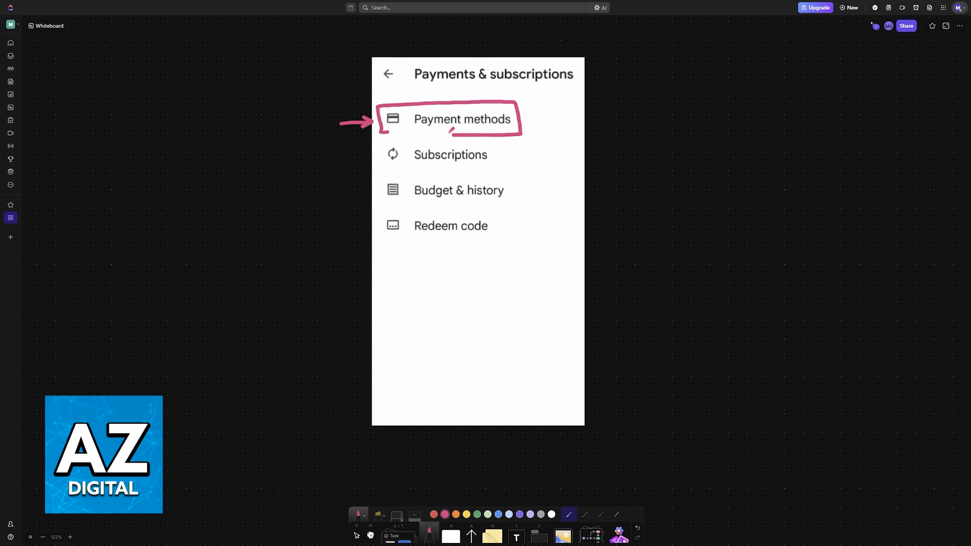
pyautogui.click(461, 119)
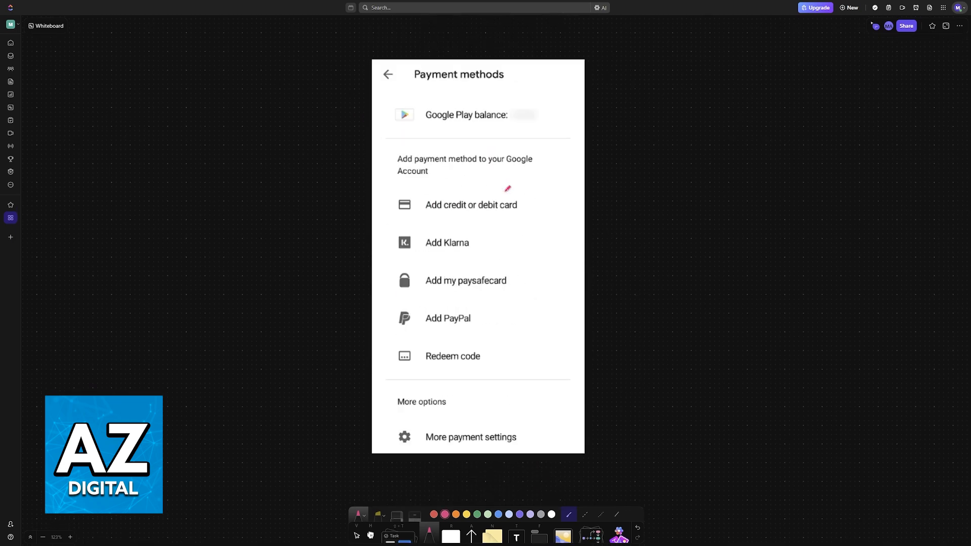